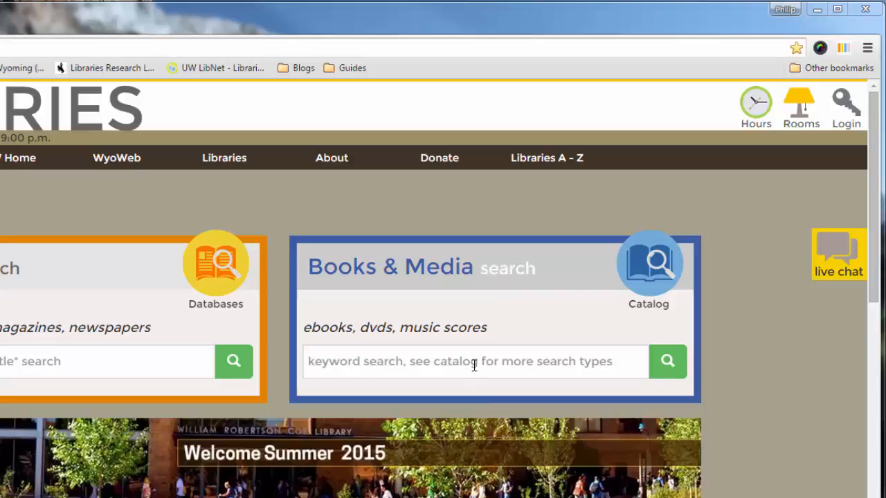
Type the Books & Media query 'european union AND financial crisis', rewriting the first attempt
{"action": "left_click", "coordinate": [474, 362]}
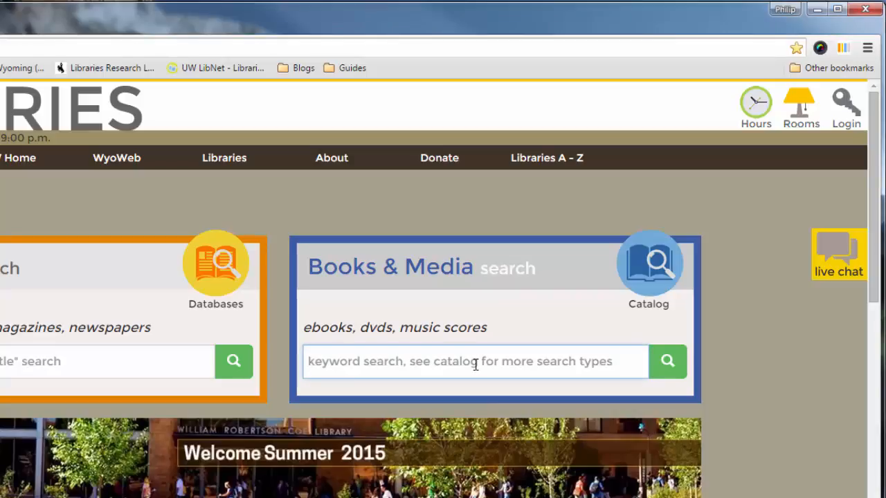
{"action": "type", "text": "financial crisis in"}
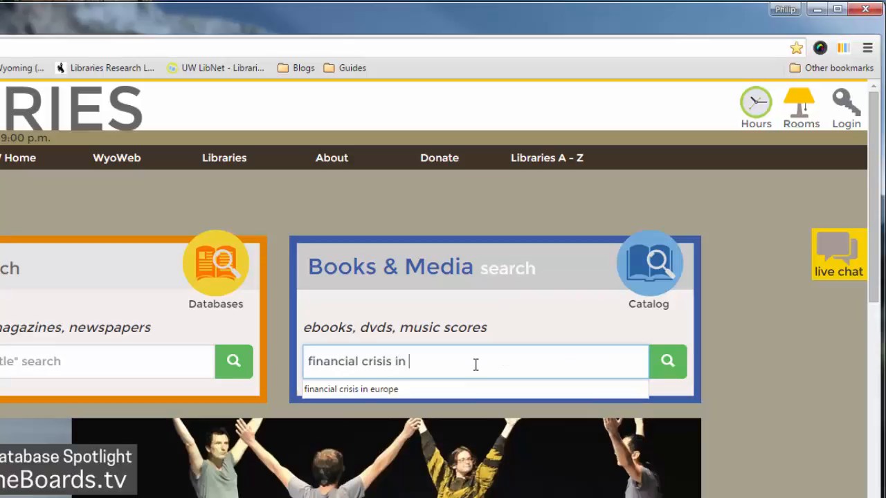
{"action": "type", "text": "europe"}
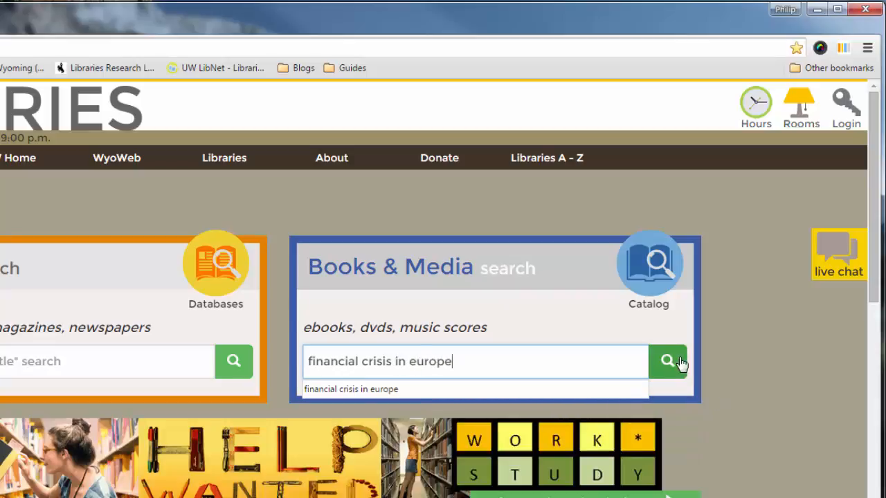
{"action": "mouse_move", "coordinate": [667, 360]}
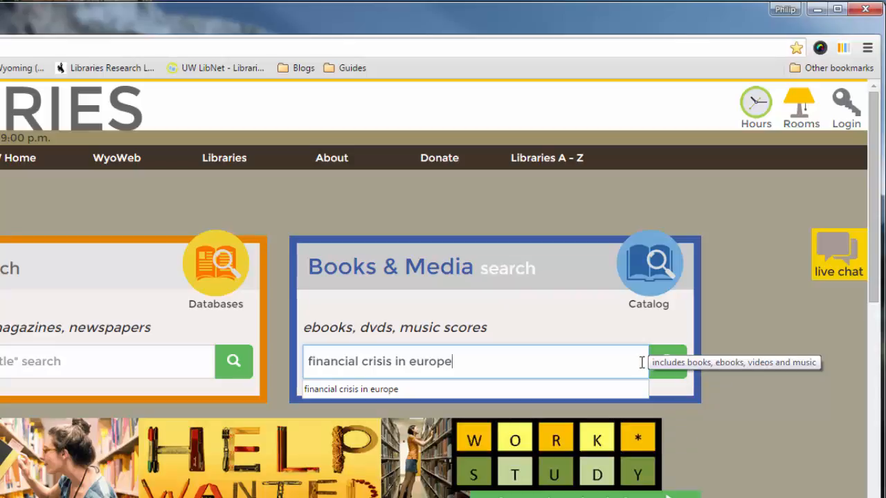
{"action": "double_click", "coordinate": [429, 361]}
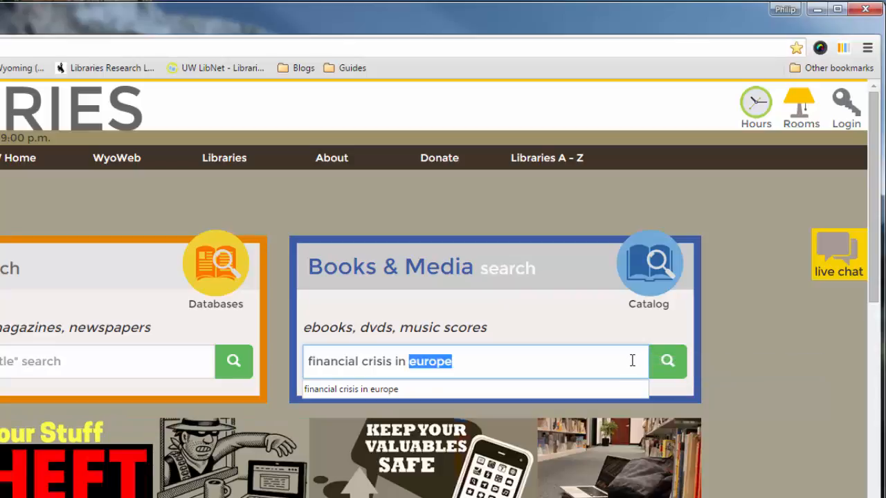
{"action": "left_click", "coordinate": [510, 361]}
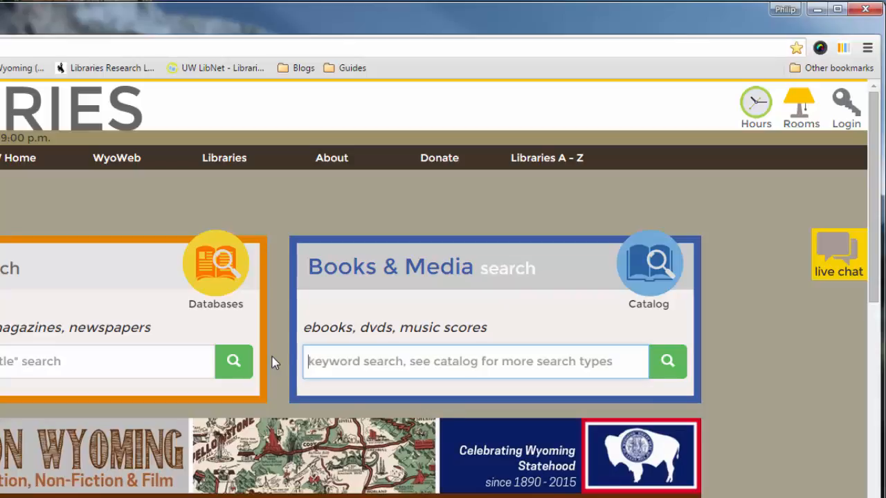
{"action": "type", "text": "european union"}
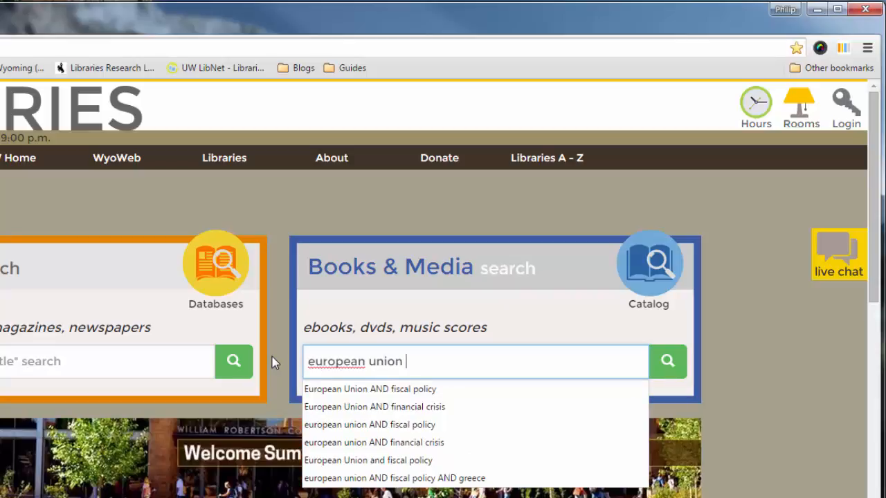
{"action": "type", "text": "A"}
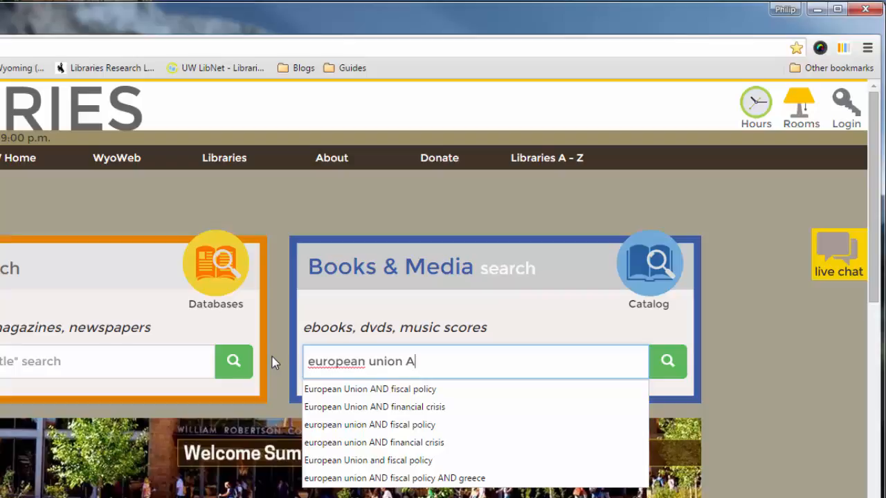
{"action": "type", "text": "ND"}
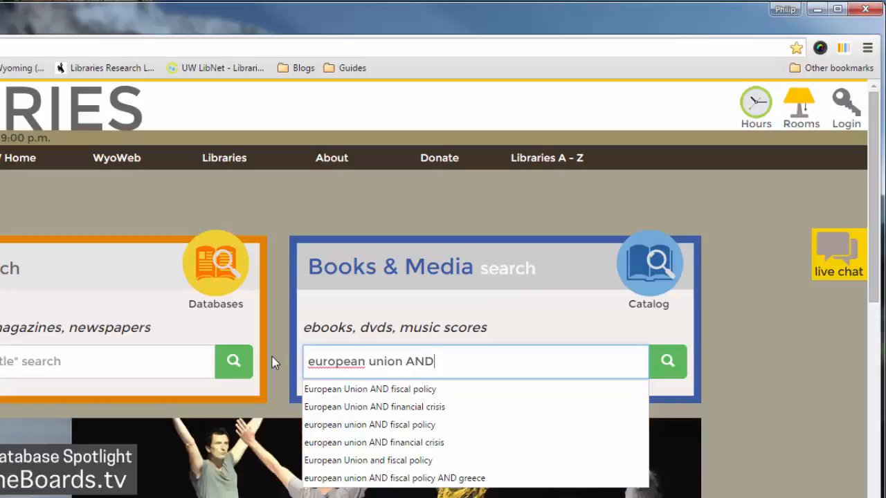
{"action": "type", "text": "\" \""}
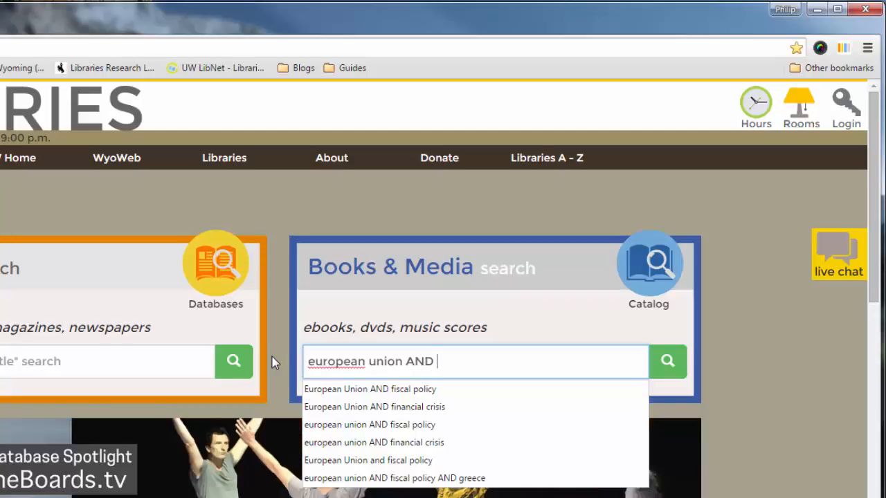
{"action": "type", "text": "finan"}
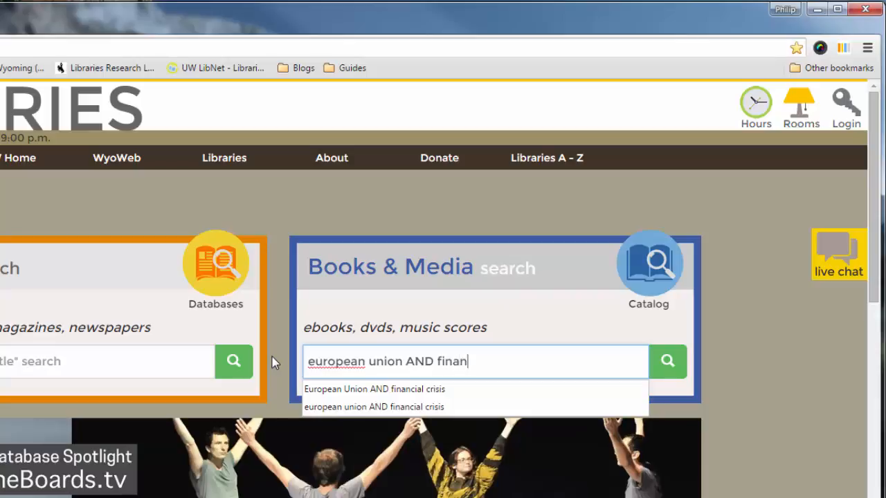
{"action": "type", "text": "cial crisis"}
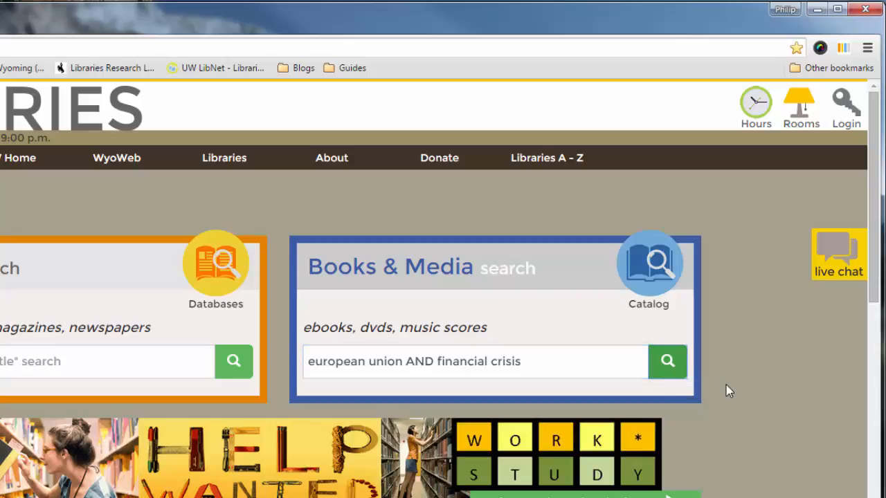
{"action": "left_click", "coordinate": [666, 360]}
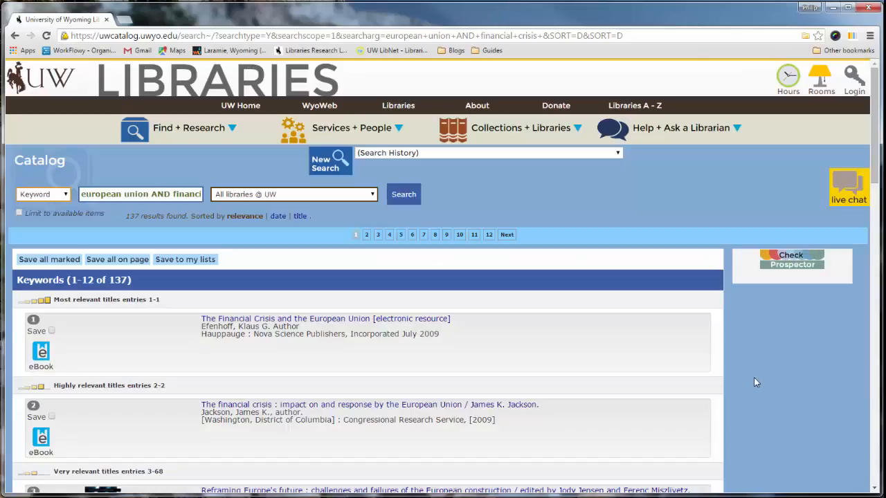
{"action": "mouse_move", "coordinate": [631, 371]}
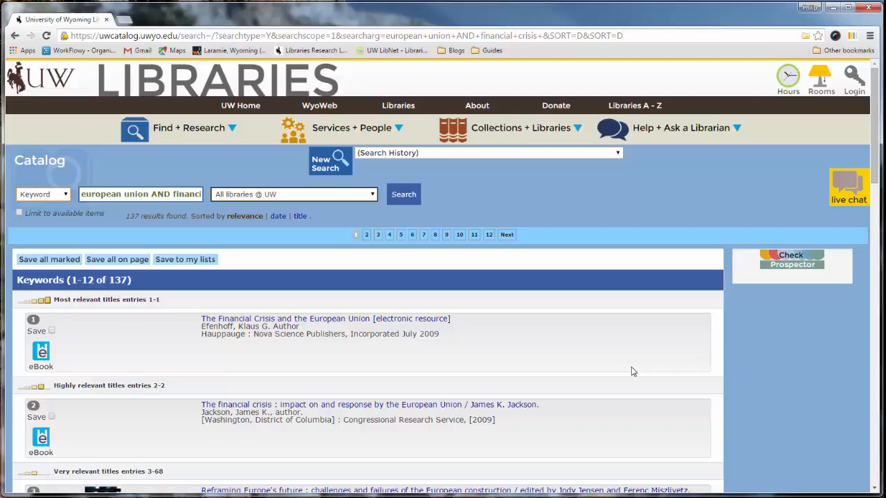
{"action": "scroll", "scroll_direction": "down", "scroll_amount": 3}
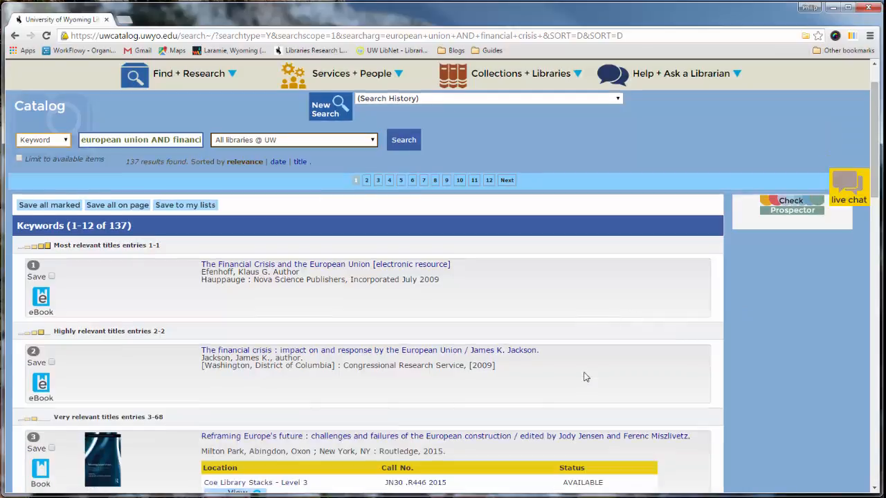
{"action": "scroll", "scroll_direction": "down", "scroll_amount": 3}
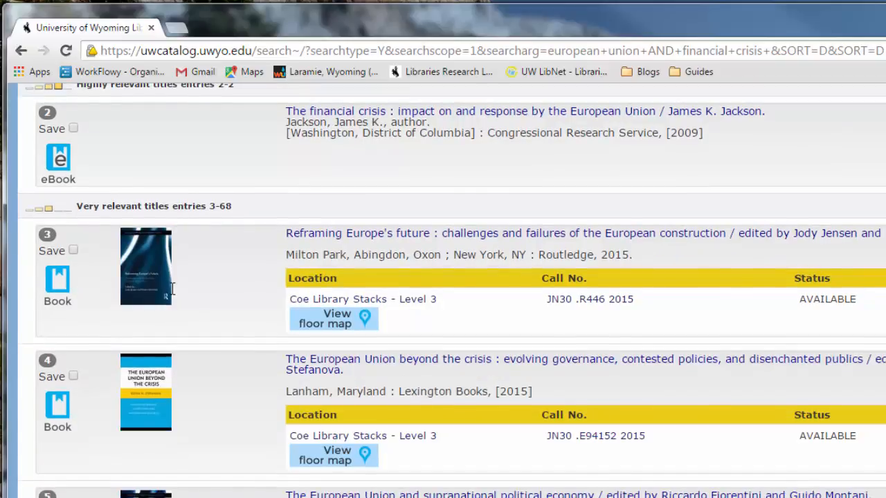
{"action": "mouse_move", "coordinate": [145, 273]}
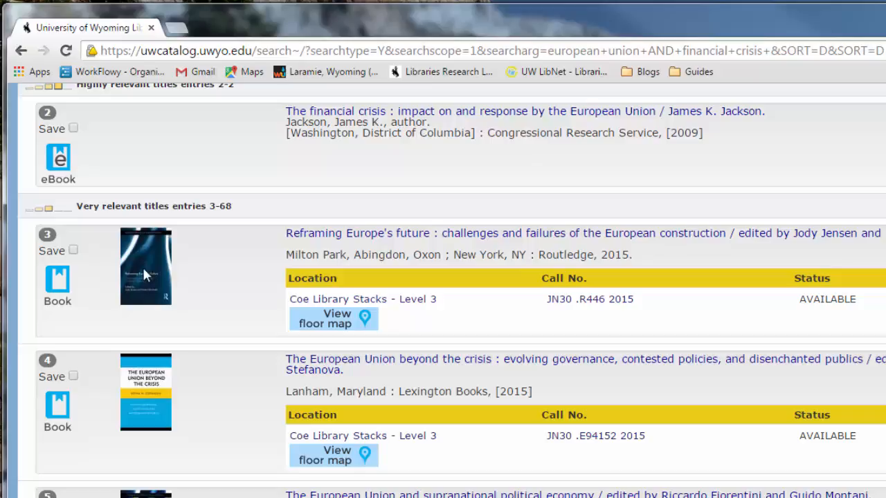
{"action": "mouse_move", "coordinate": [237, 338]}
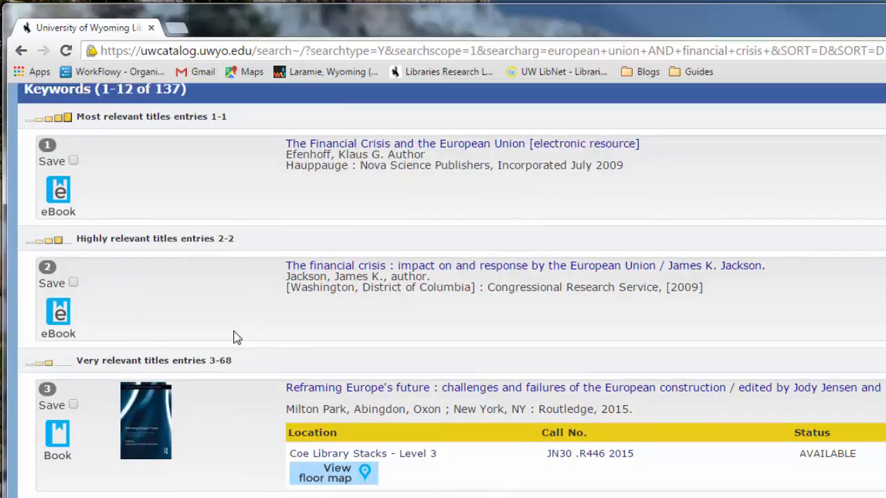
{"action": "mouse_move", "coordinate": [266, 337]}
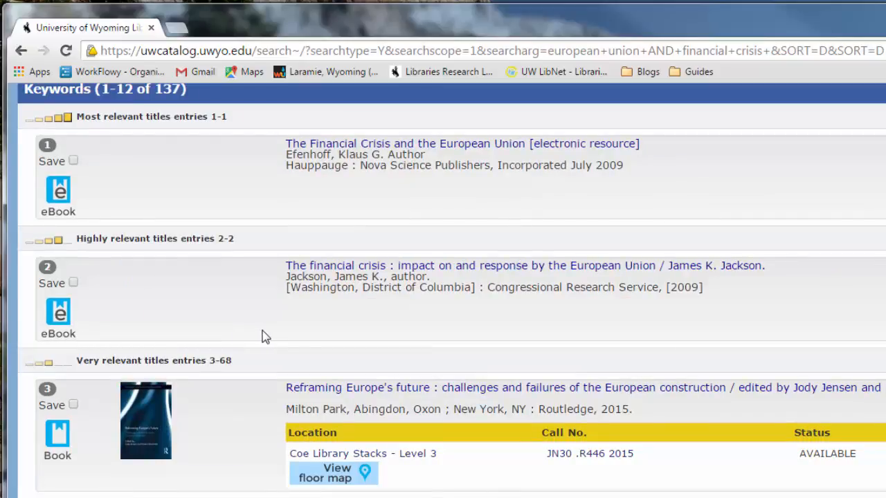
{"action": "mouse_move", "coordinate": [372, 326]}
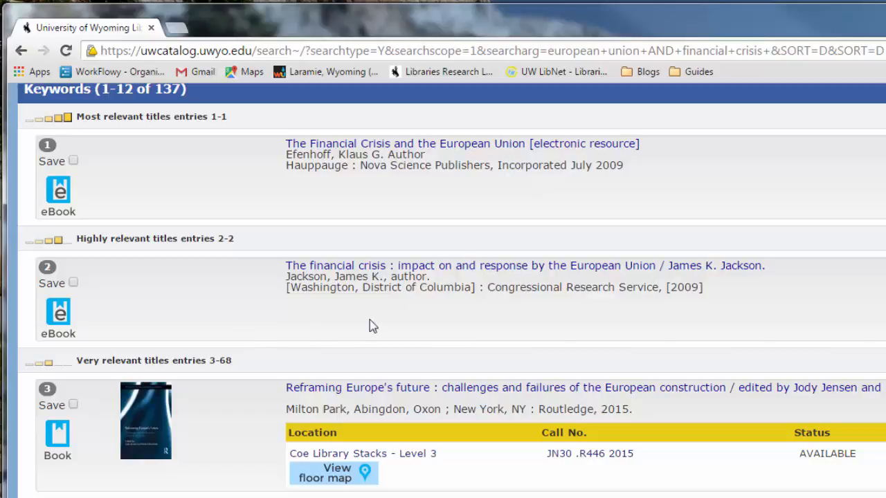
{"action": "mouse_move", "coordinate": [758, 238]}
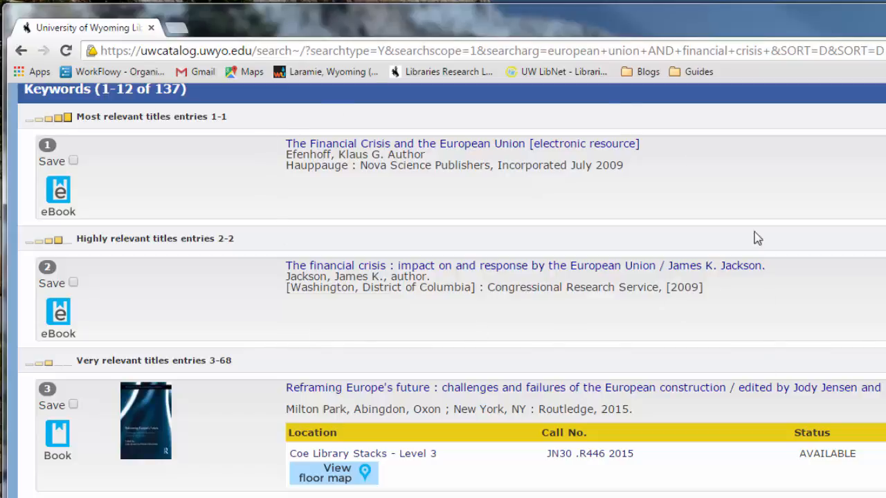
{"action": "mouse_move", "coordinate": [844, 305]}
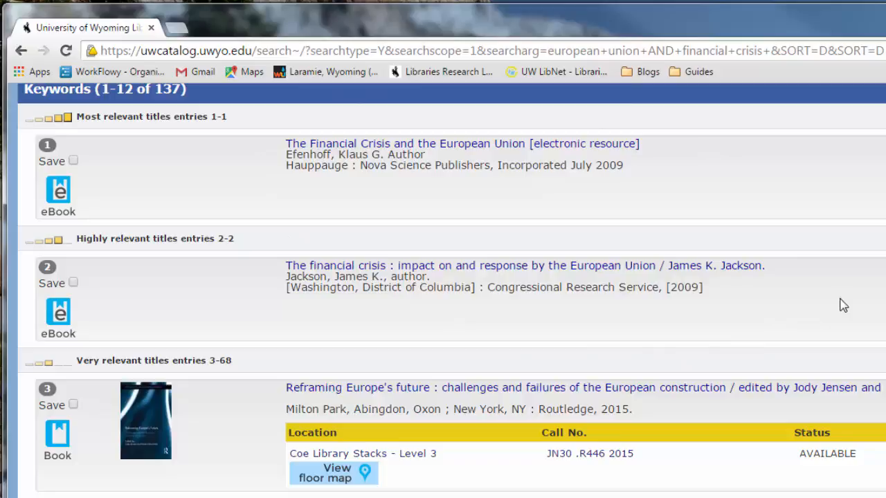
{"action": "scroll", "scroll_direction": "down", "scroll_amount": 3}
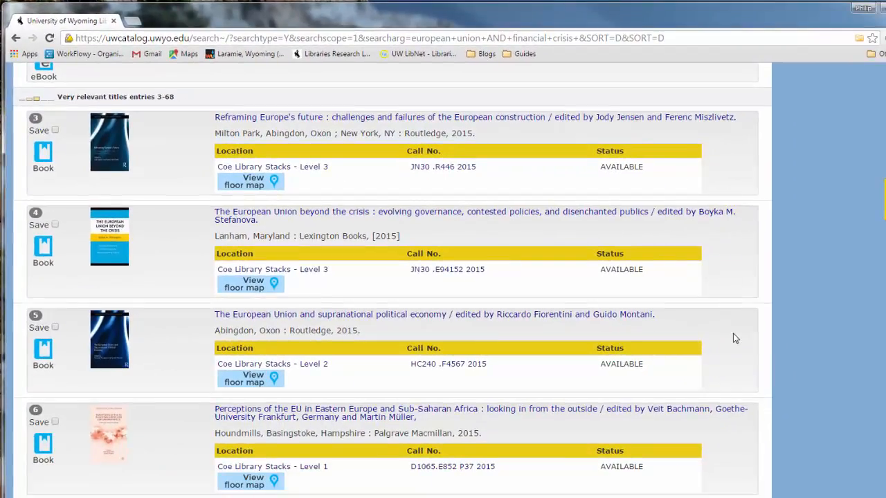
{"action": "mouse_move", "coordinate": [709, 318]}
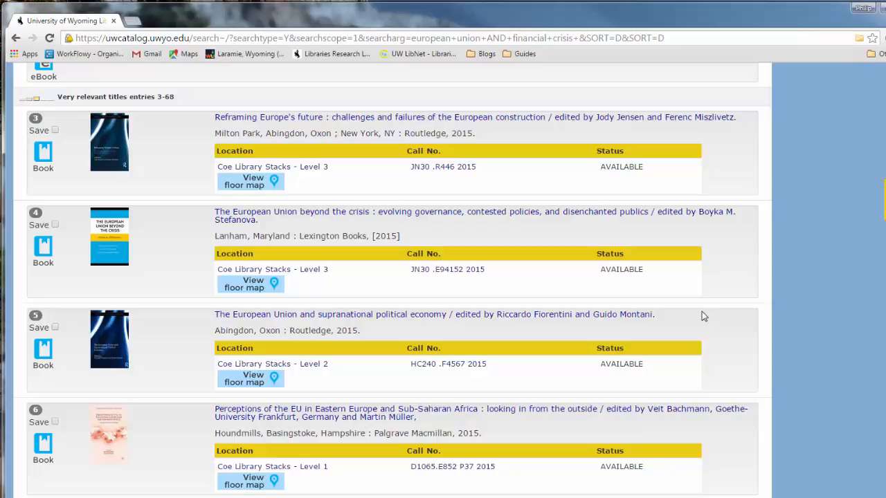
{"action": "mouse_move", "coordinate": [691, 312]}
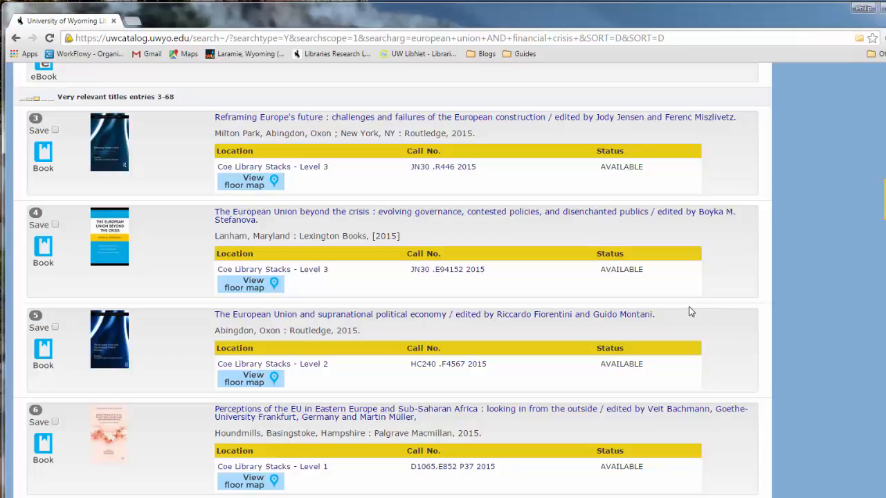
{"action": "mouse_move", "coordinate": [584, 293]}
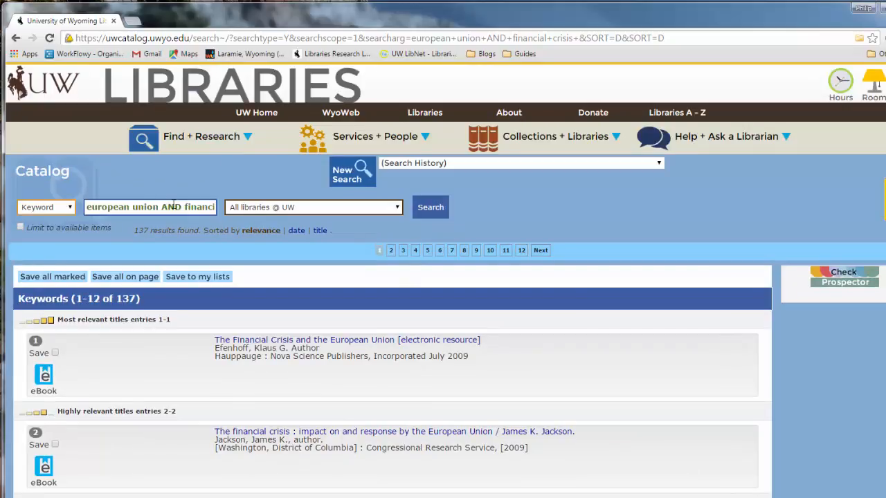
Replace the search terms with the 'european union AND fiscal policy' suggestion and search, yielding 46 results
{"action": "triple_click", "coordinate": [150, 207]}
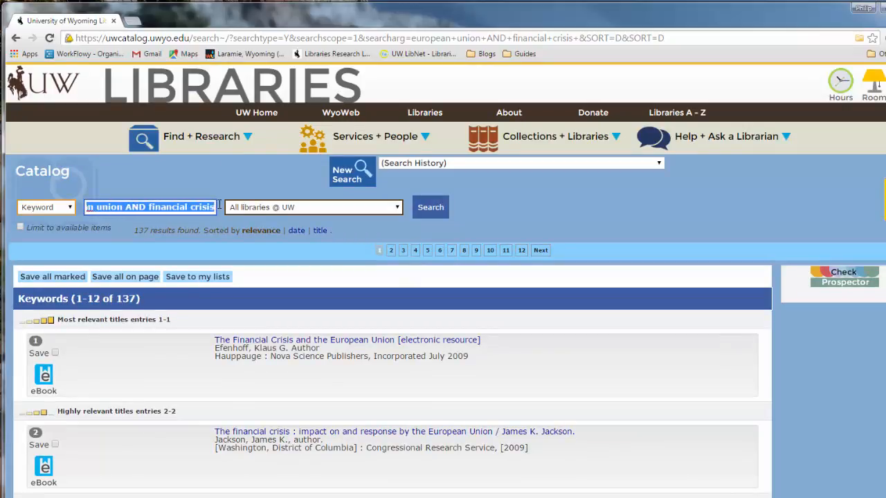
{"action": "left_click", "coordinate": [150, 207]}
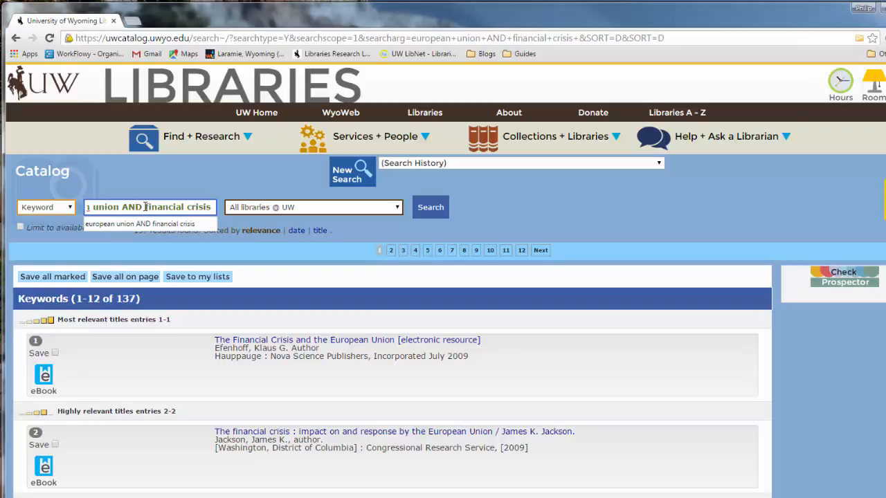
{"action": "type", "text": "european union AND fis"}
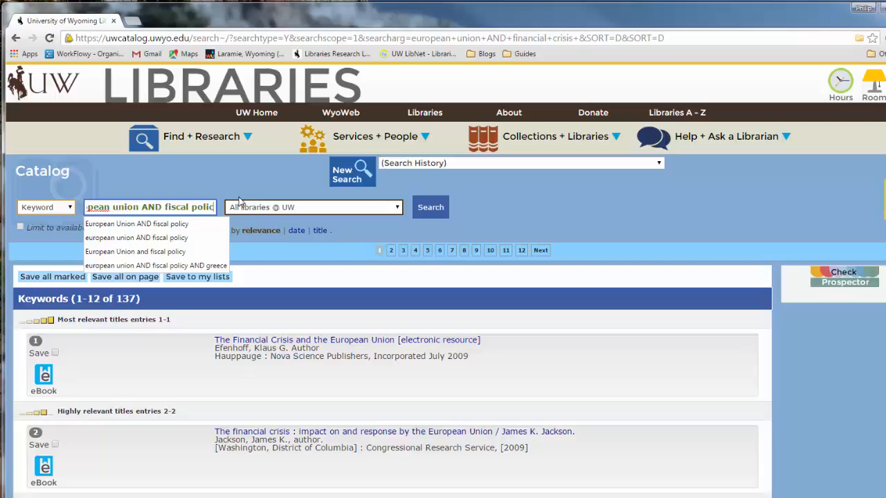
{"action": "left_click", "coordinate": [430, 207]}
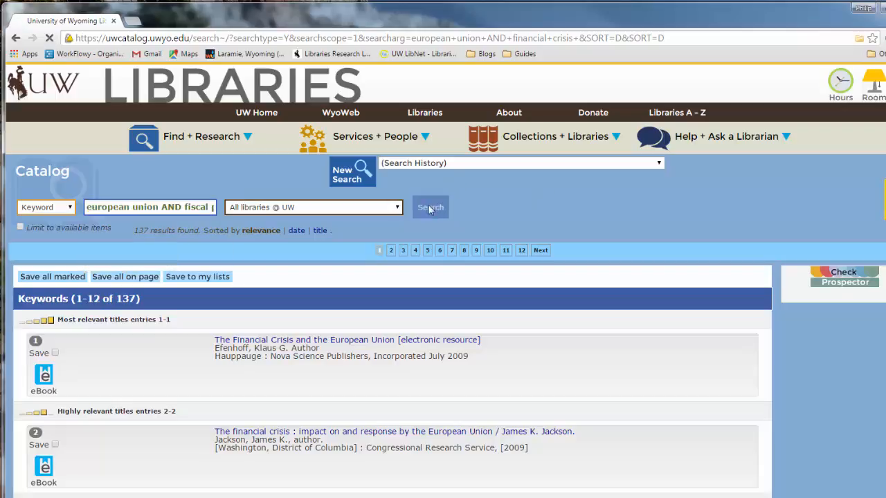
{"action": "left_click", "coordinate": [429, 207]}
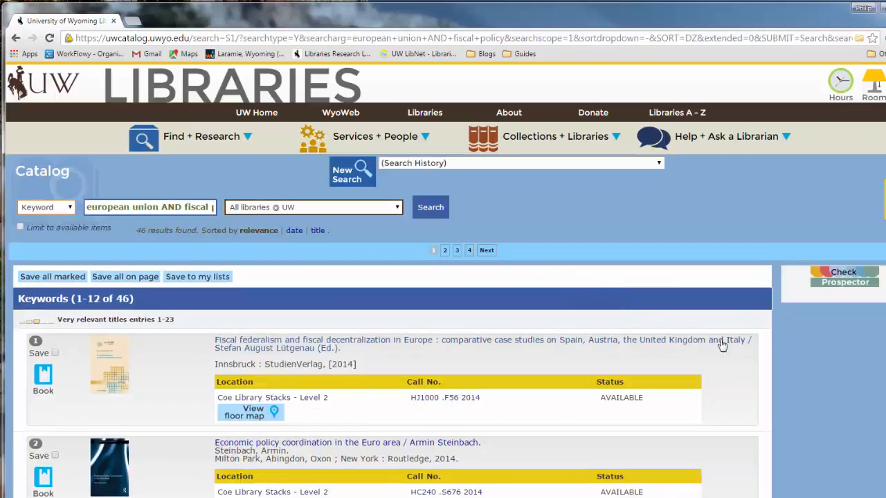
Open the first result, 'Fiscal federalism and fiscal decentralization in Europe', and show its Level 2 floor map
{"action": "scroll", "scroll_direction": "down", "scroll_amount": 3}
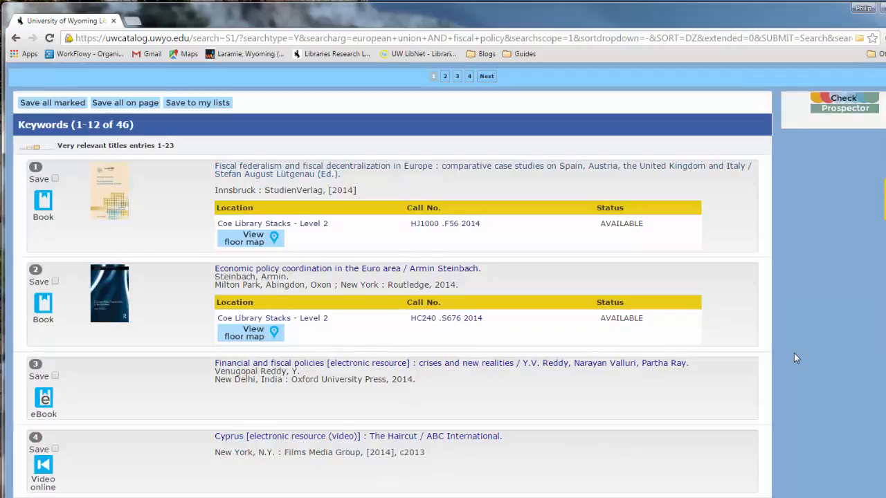
{"action": "mouse_move", "coordinate": [799, 356]}
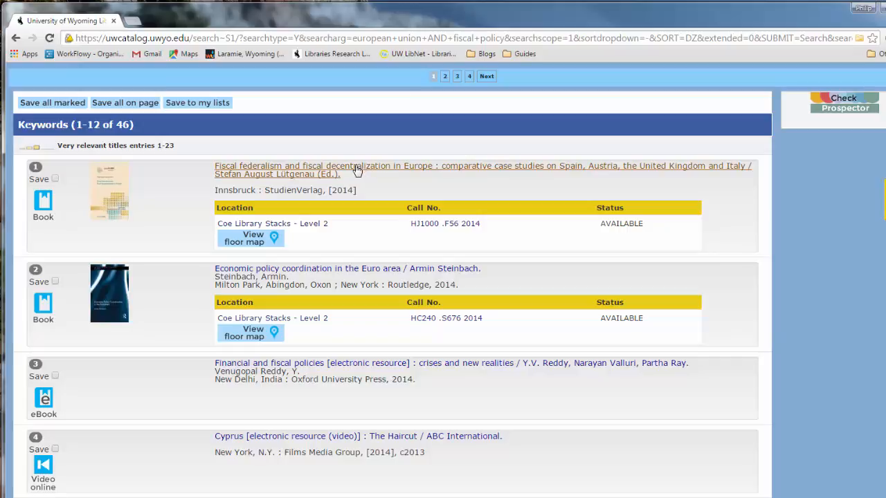
{"action": "left_click", "coordinate": [353, 169]}
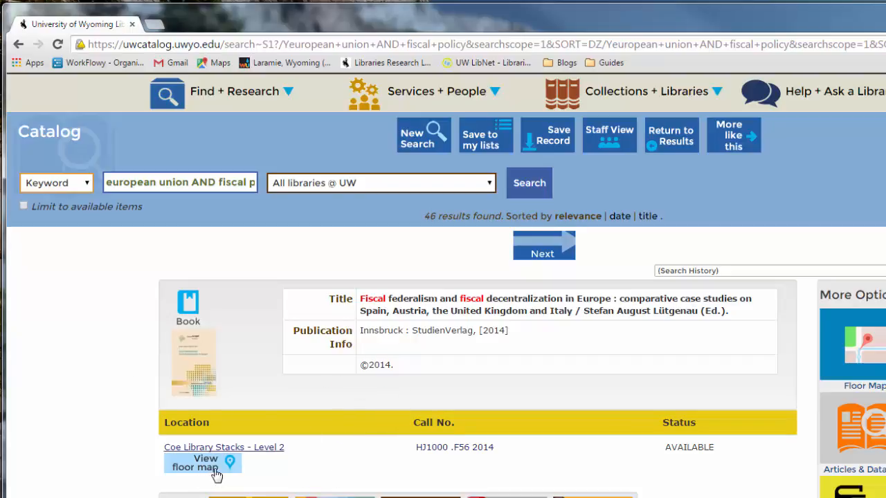
{"action": "left_click", "coordinate": [195, 463]}
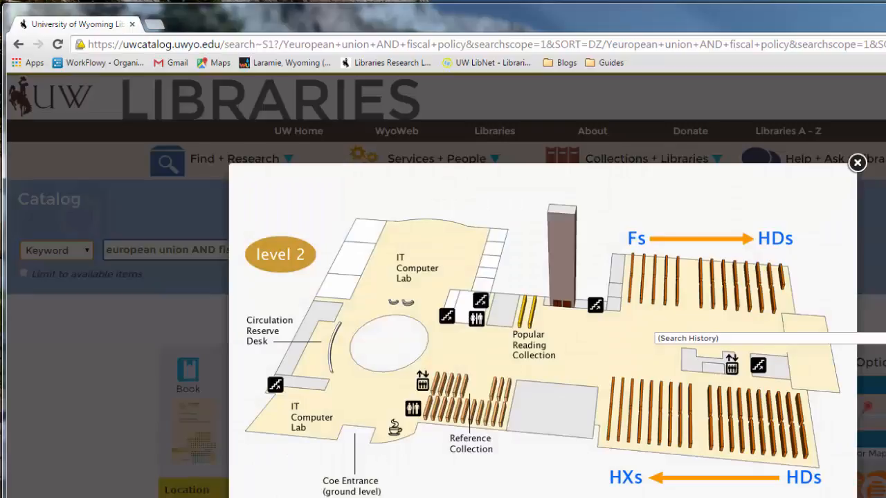
{"action": "mouse_move", "coordinate": [858, 165]}
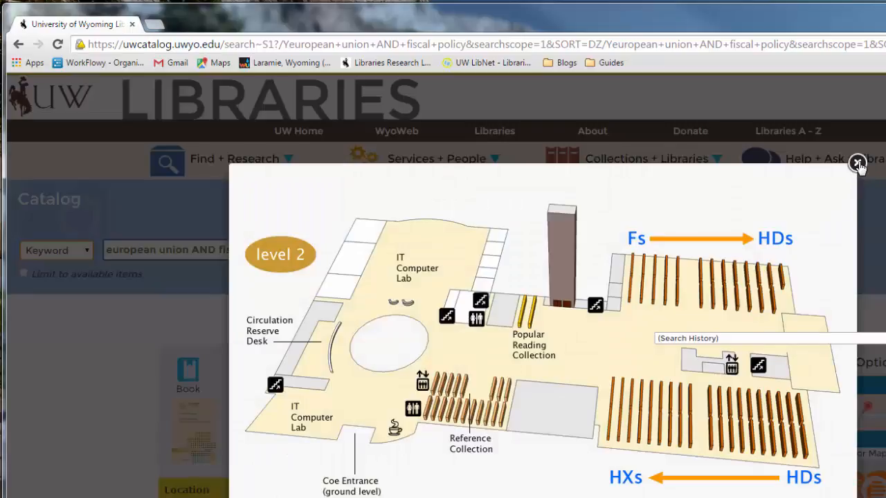
Dismiss the Level 2 floor map pop-up to return to the Fiscal federalism record
{"action": "left_click", "coordinate": [858, 163]}
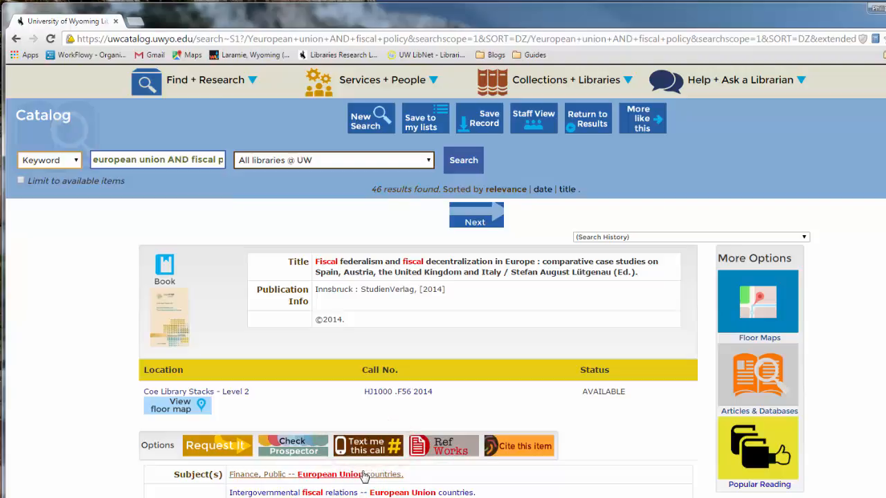
{"action": "mouse_move", "coordinate": [441, 478]}
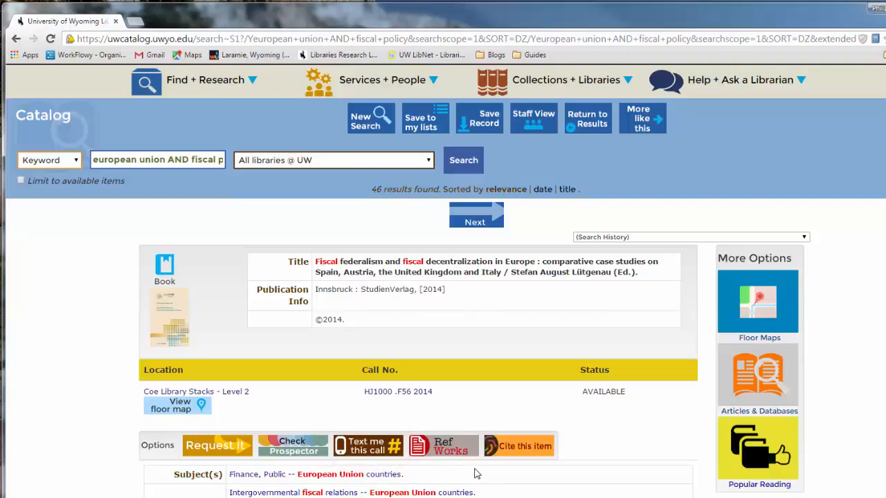
{"action": "mouse_move", "coordinate": [593, 481]}
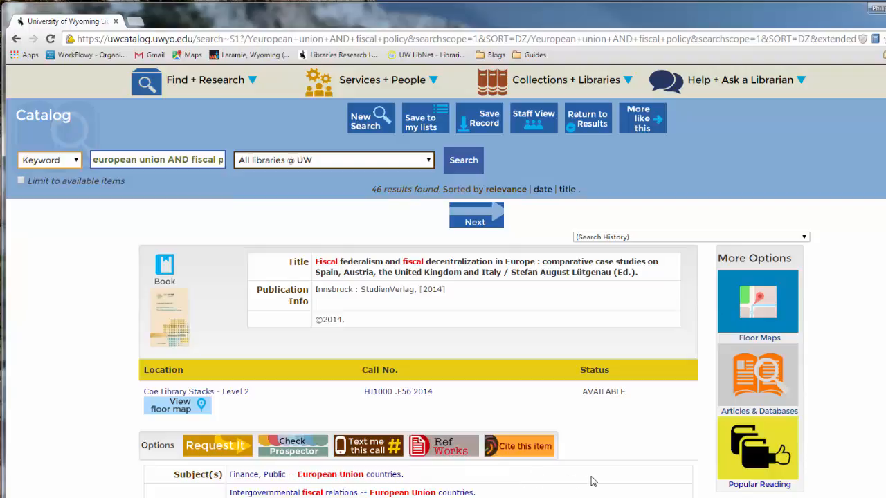